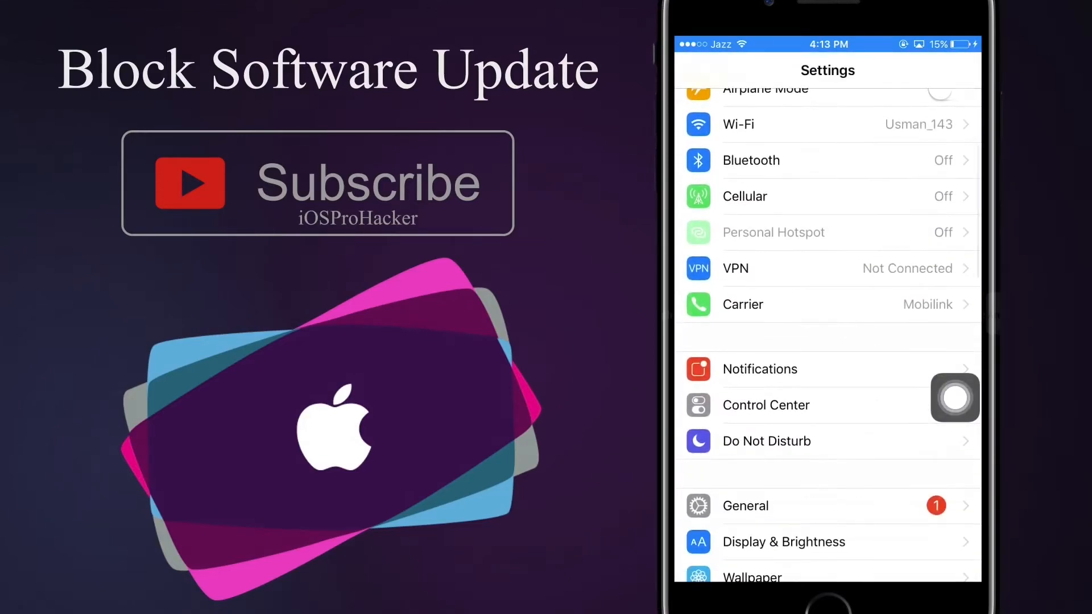
Confirm iOS 10.3.2 is downloaded under General > Software Update, then leave for Safari
{"action": "left_click", "coordinate": [745, 505]}
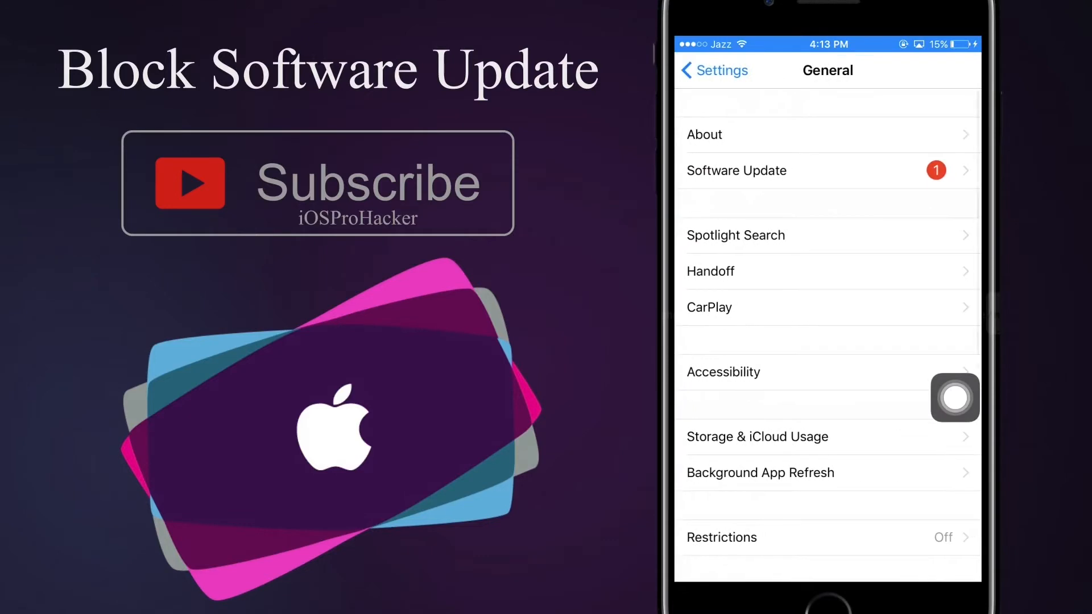
{"action": "left_click", "coordinate": [737, 170]}
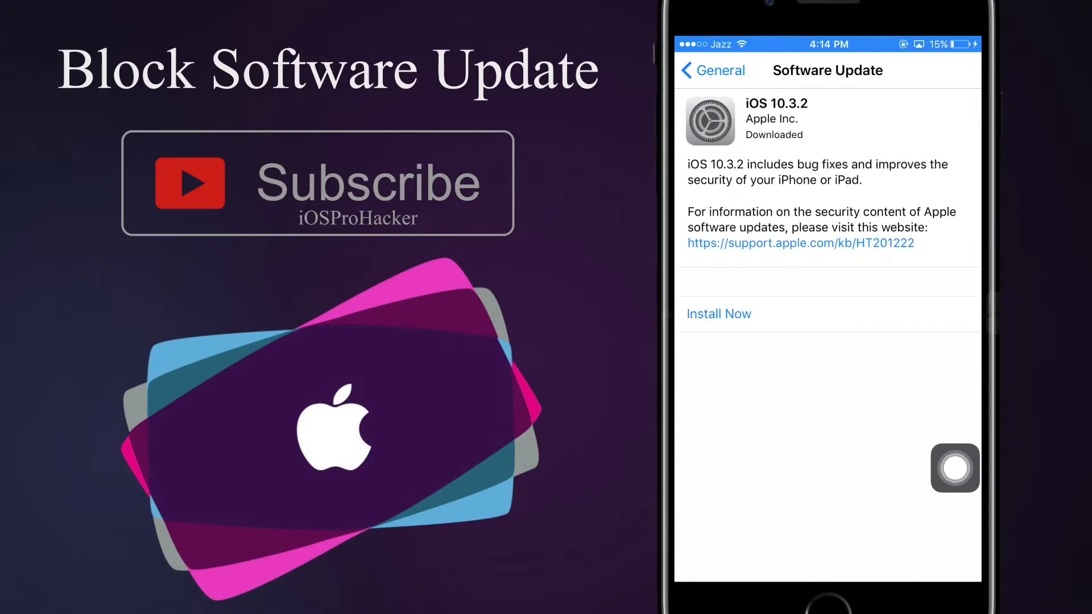
{"action": "left_click", "coordinate": [712, 70]}
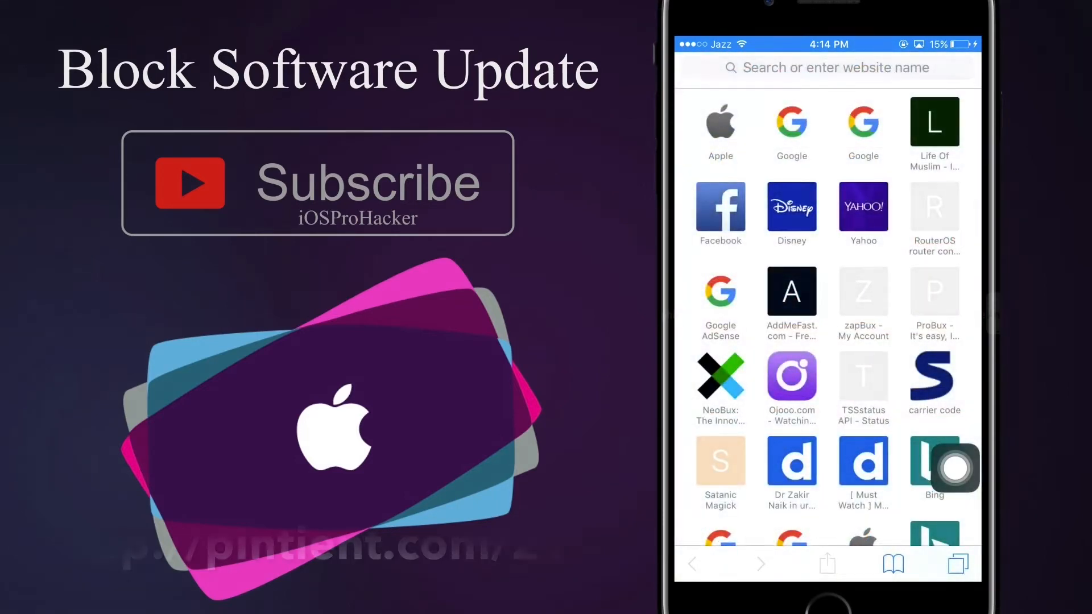
Load the tvOS 10 Beta Software Profile link so the profile downloads for installation
{"action": "left_click", "coordinate": [827, 68]}
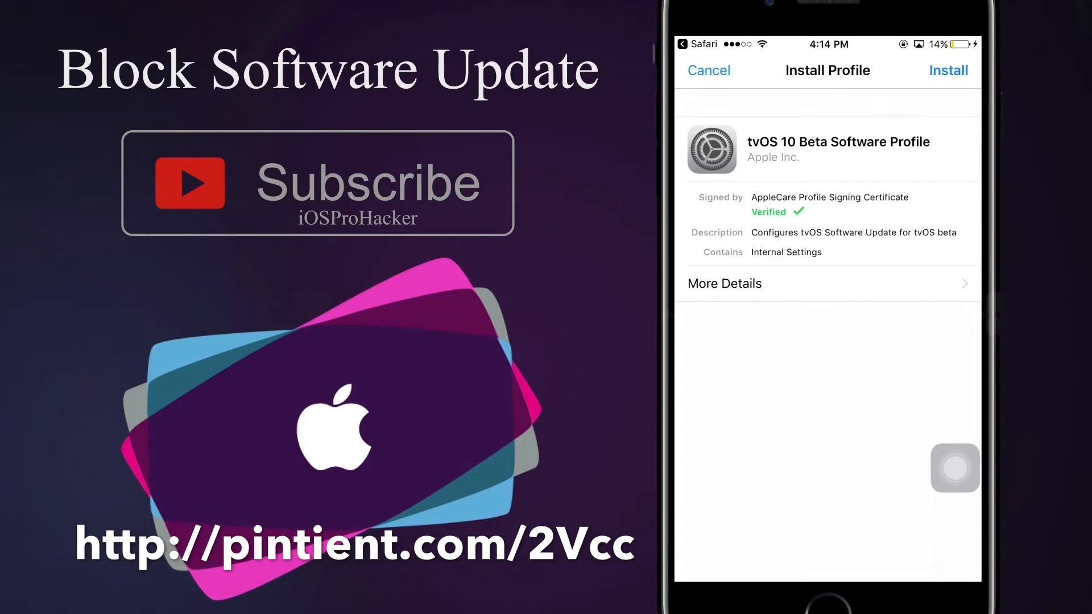
Install the tvOS 10 Beta Software Profile, accepting Apple's consent message and the final confirmation
{"action": "left_click", "coordinate": [949, 70]}
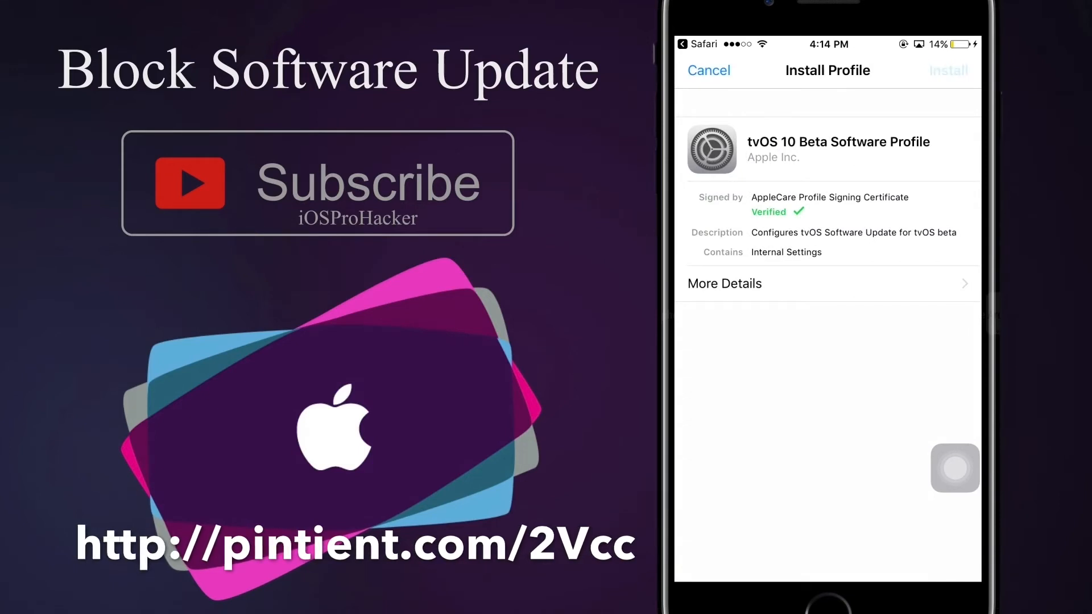
{"action": "left_click", "coordinate": [948, 71]}
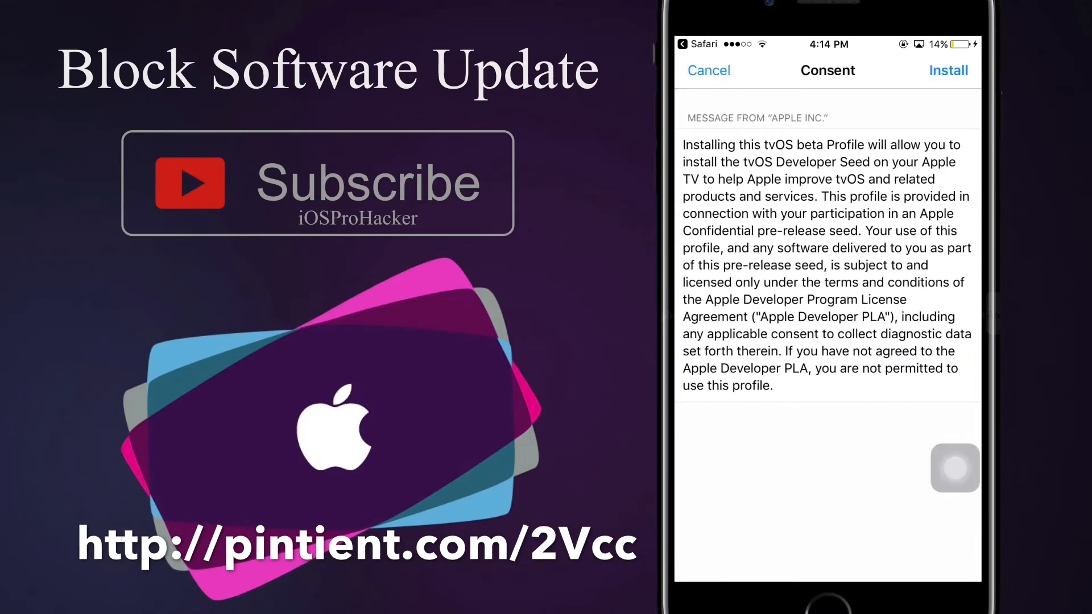
{"action": "left_click", "coordinate": [949, 71]}
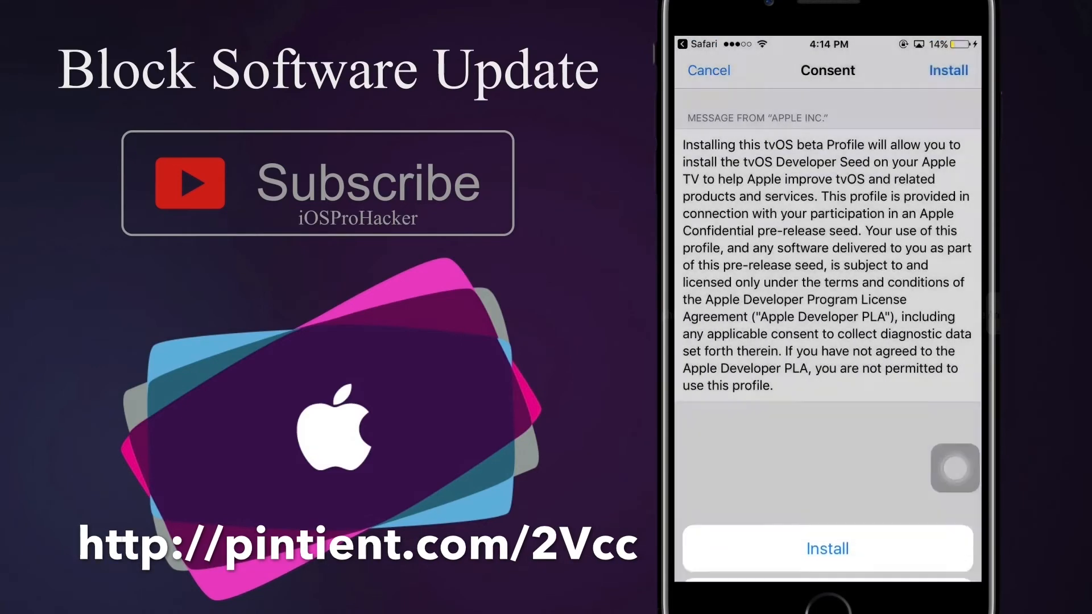
{"action": "left_click", "coordinate": [827, 549]}
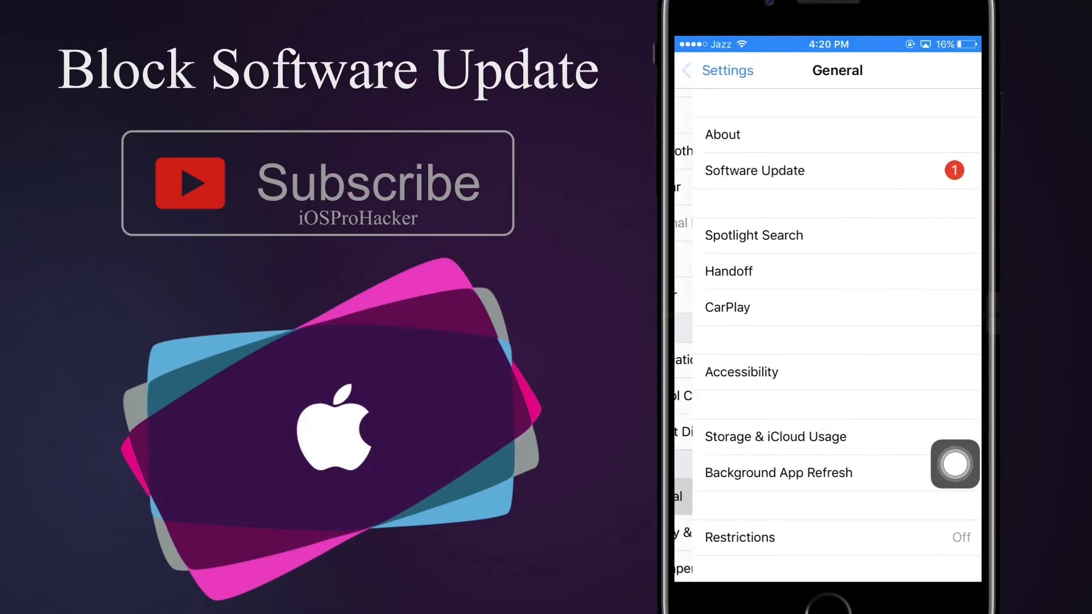
{"action": "left_click", "coordinate": [754, 171]}
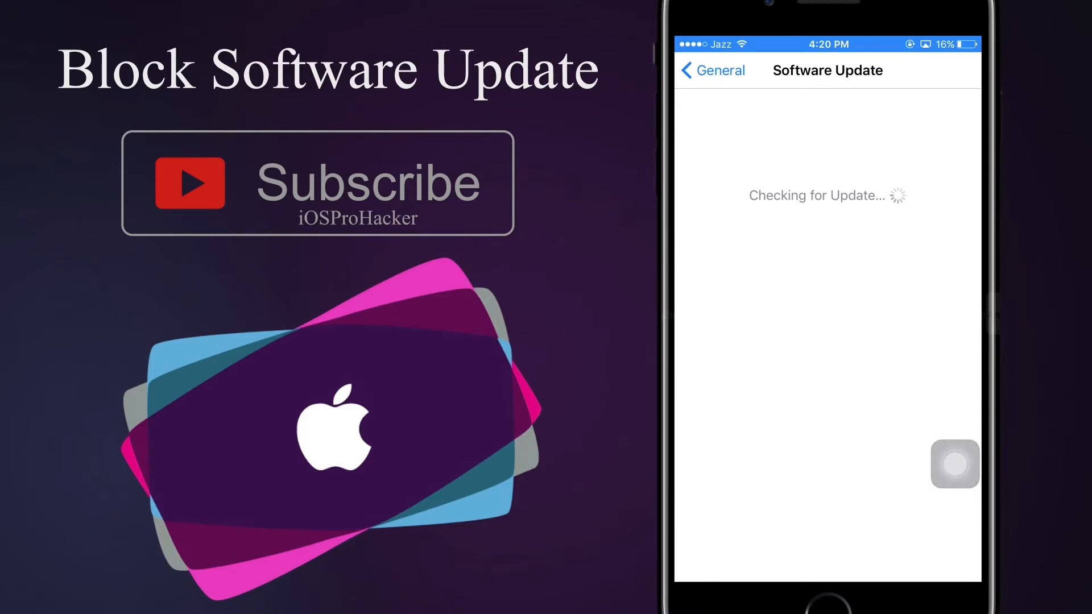
{"action": "left_click", "coordinate": [711, 70]}
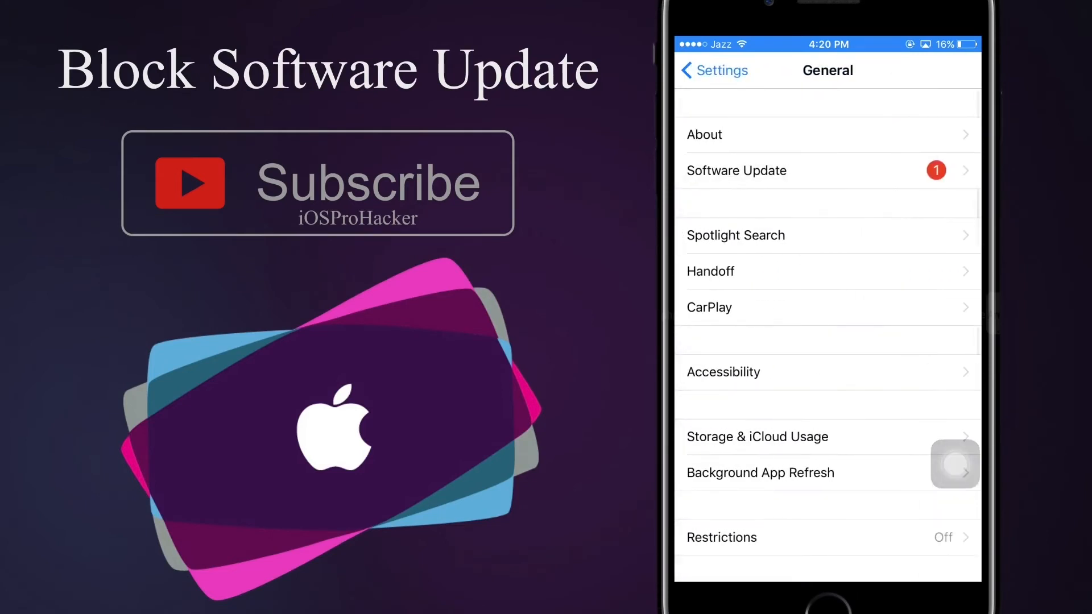
{"action": "left_click", "coordinate": [757, 436]}
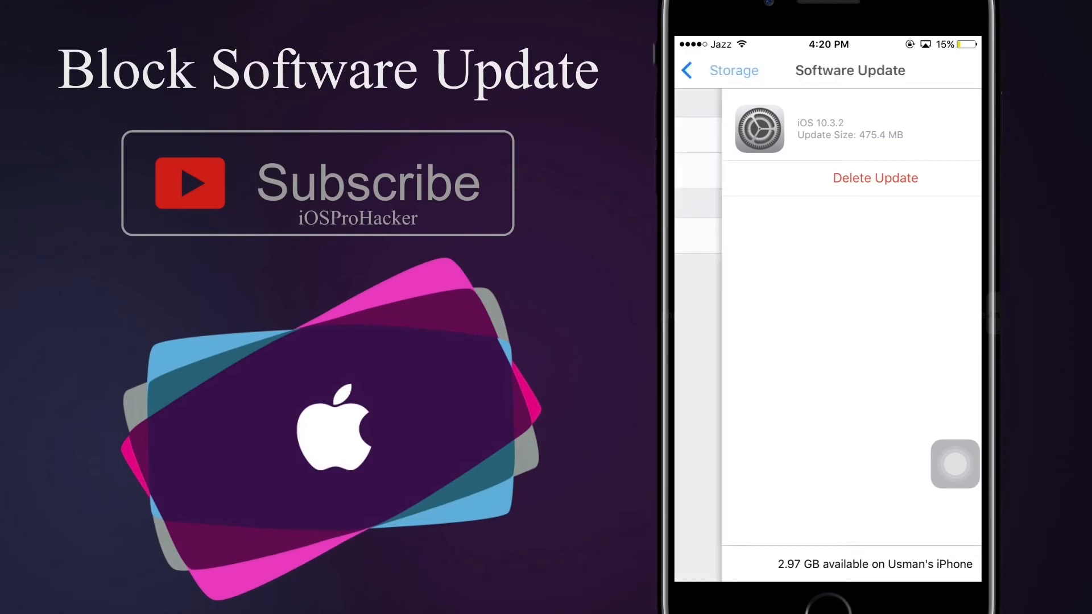
Delete the downloaded iOS 10.3.2 update from Manage Storage and return to General
{"action": "left_click", "coordinate": [717, 70]}
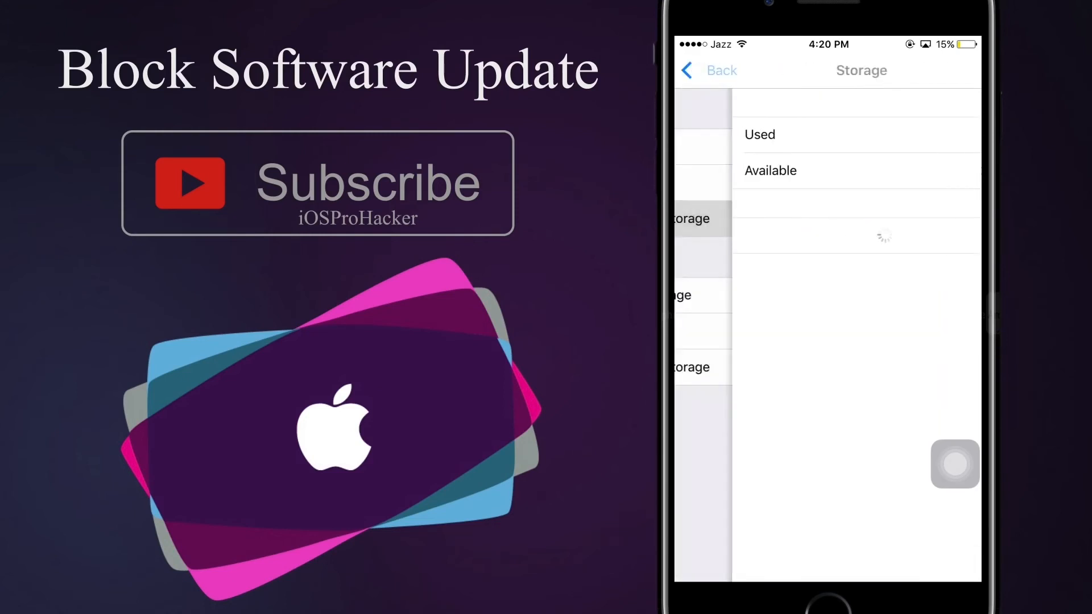
{"action": "left_click", "coordinate": [711, 71]}
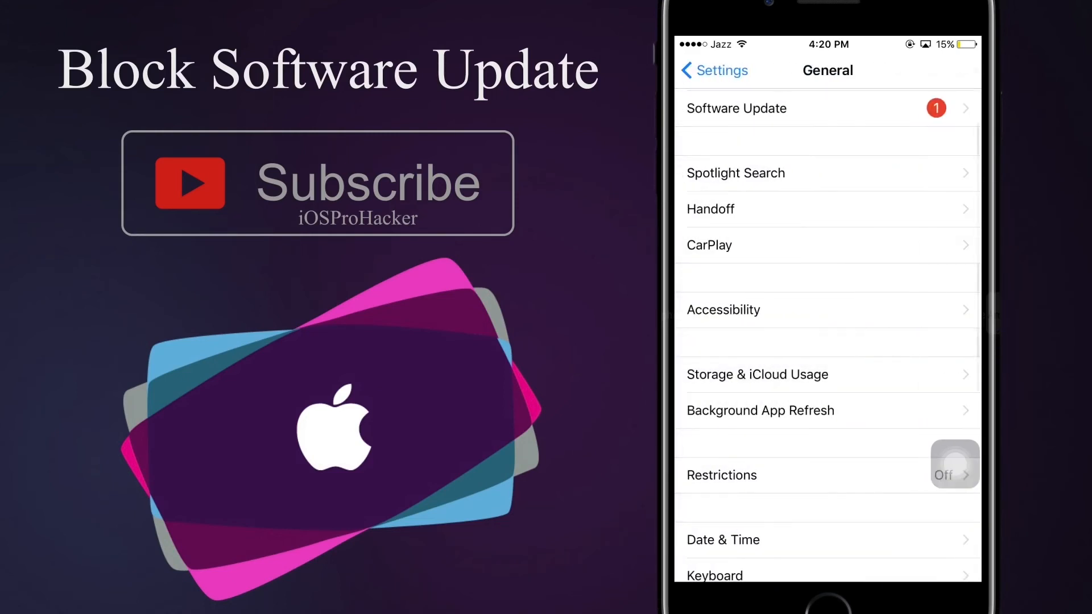
Return to the Home Screen and swipe to another page of apps
{"action": "scroll", "scroll_direction": "down", "scroll_amount": 3}
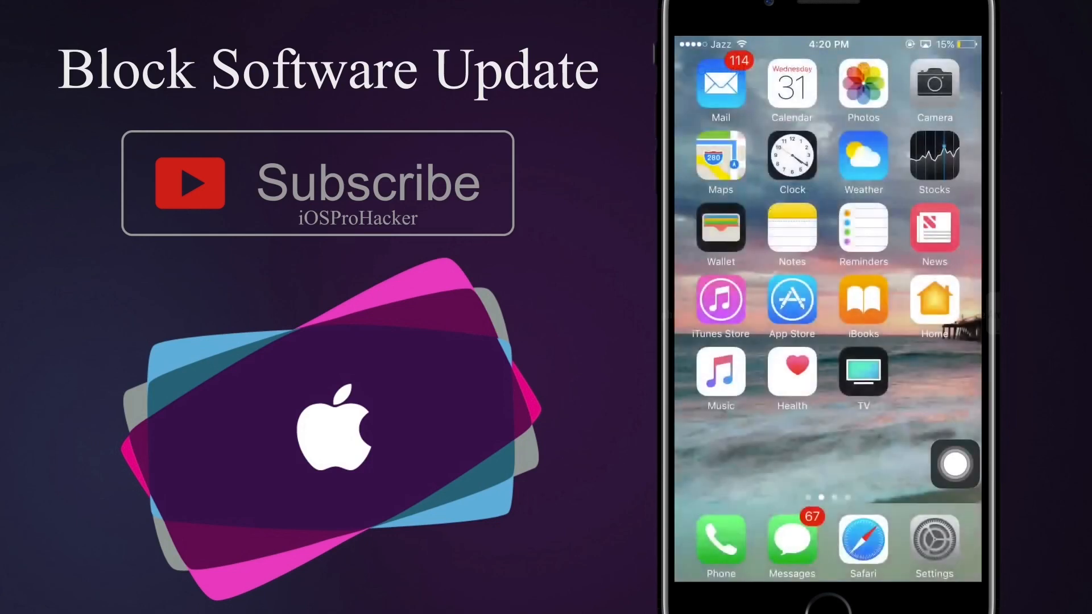
{"action": "scroll", "scroll_direction": "left", "scroll_amount": 3}
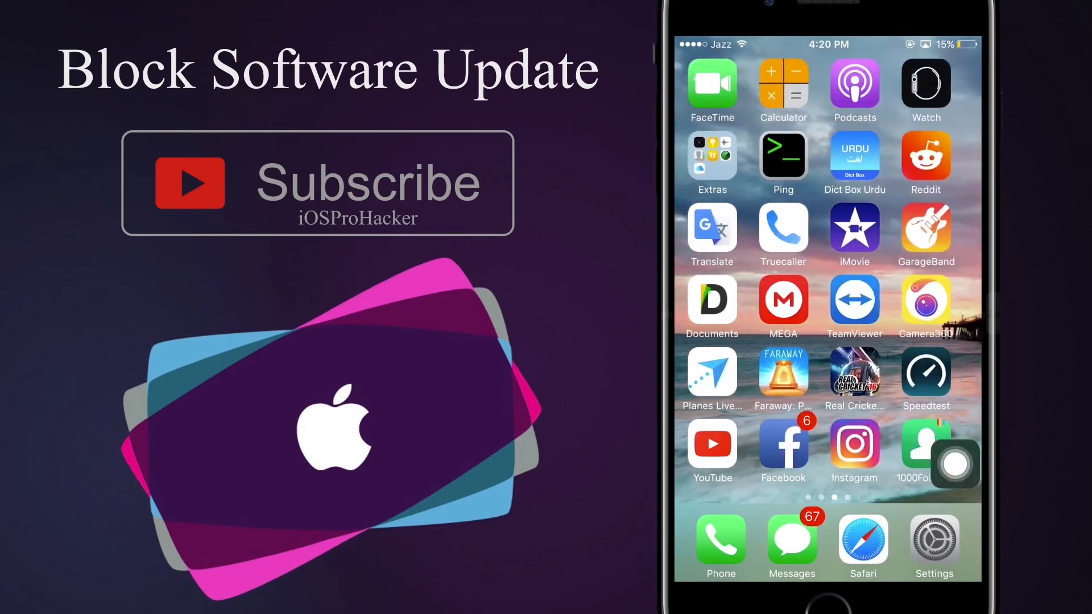